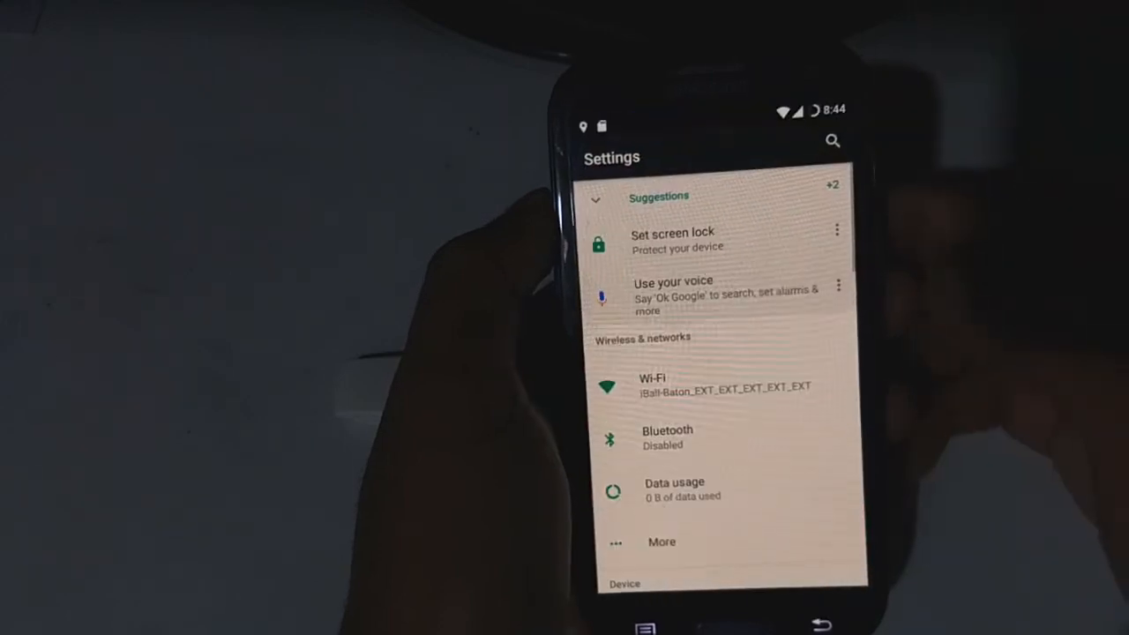
# - Scroll the Settings list to the Device section and enter the Buttons settings page
pyautogui.scroll(3)
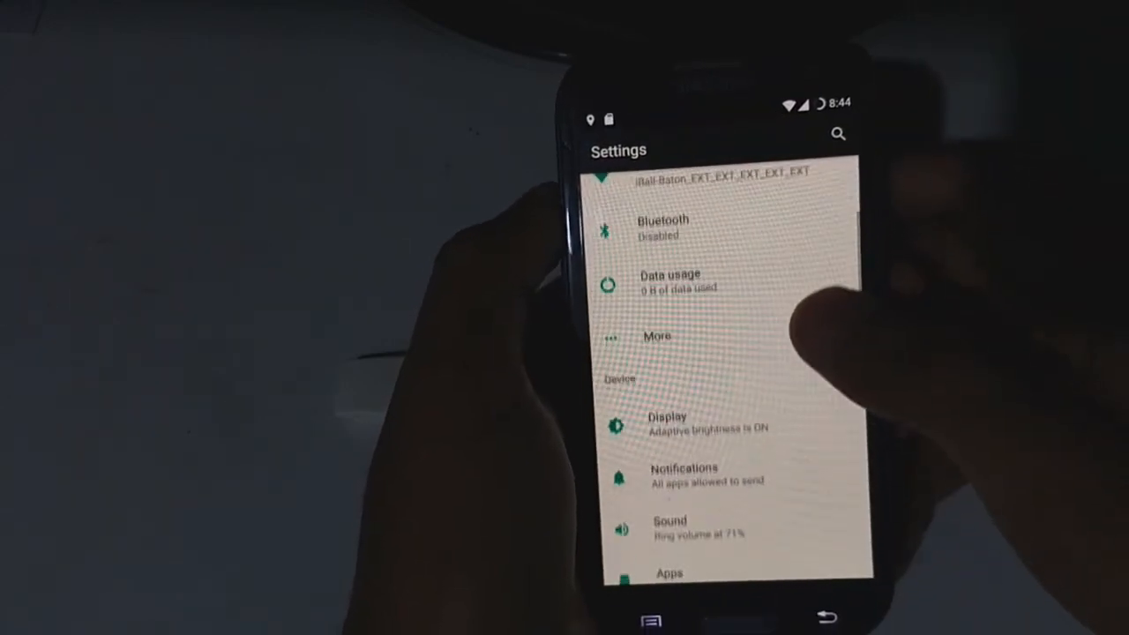
pyautogui.scroll(-3)
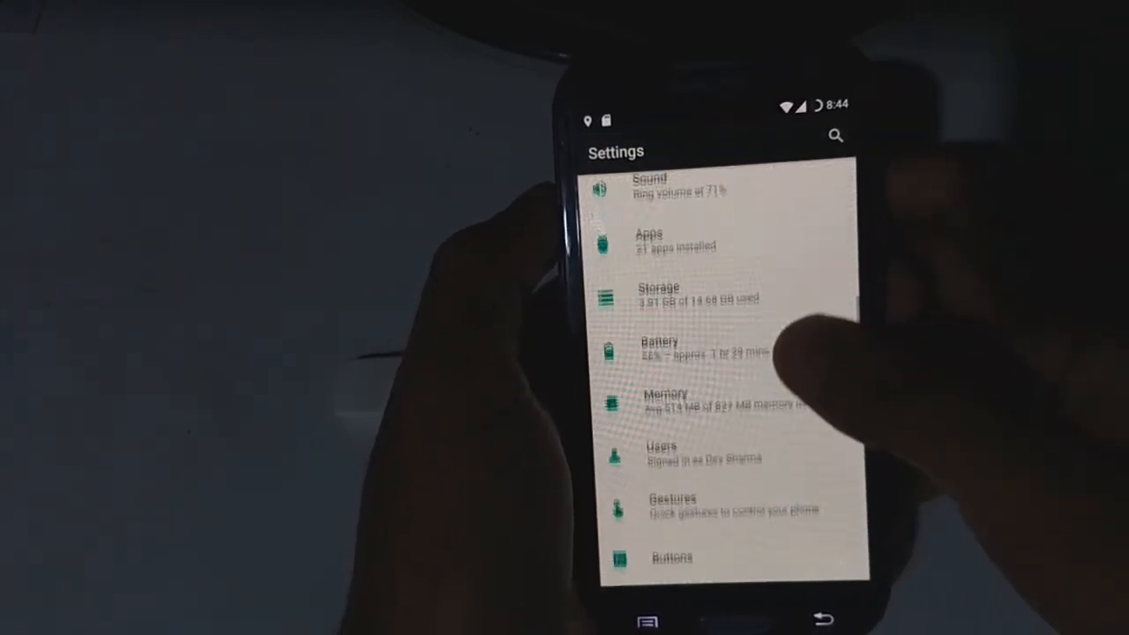
pyautogui.scroll(3)
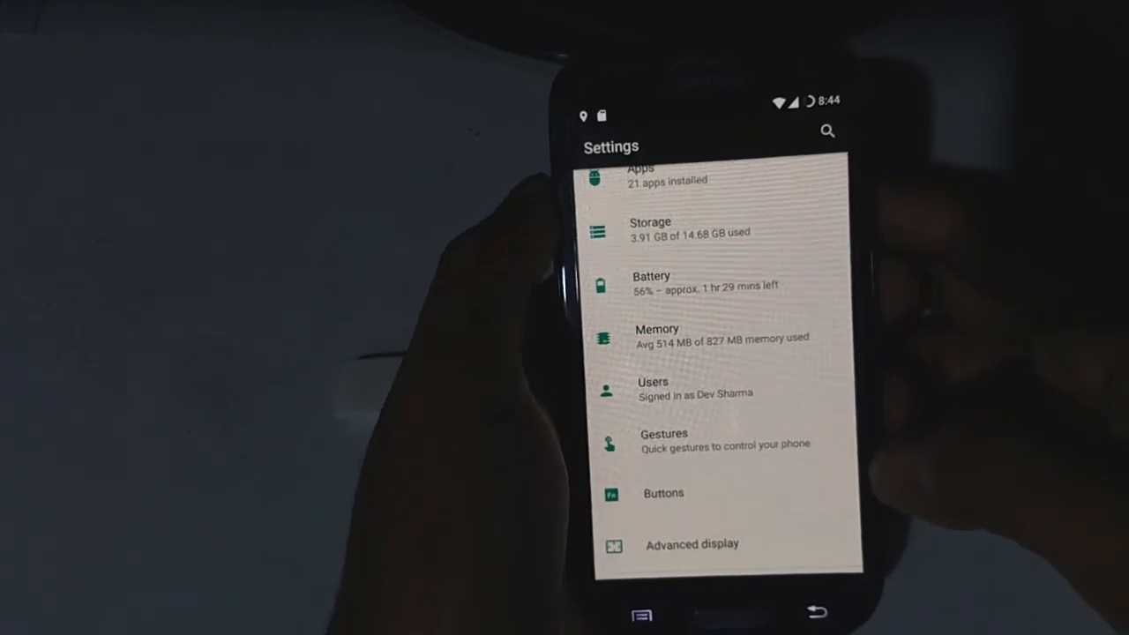
pyautogui.click(663, 492)
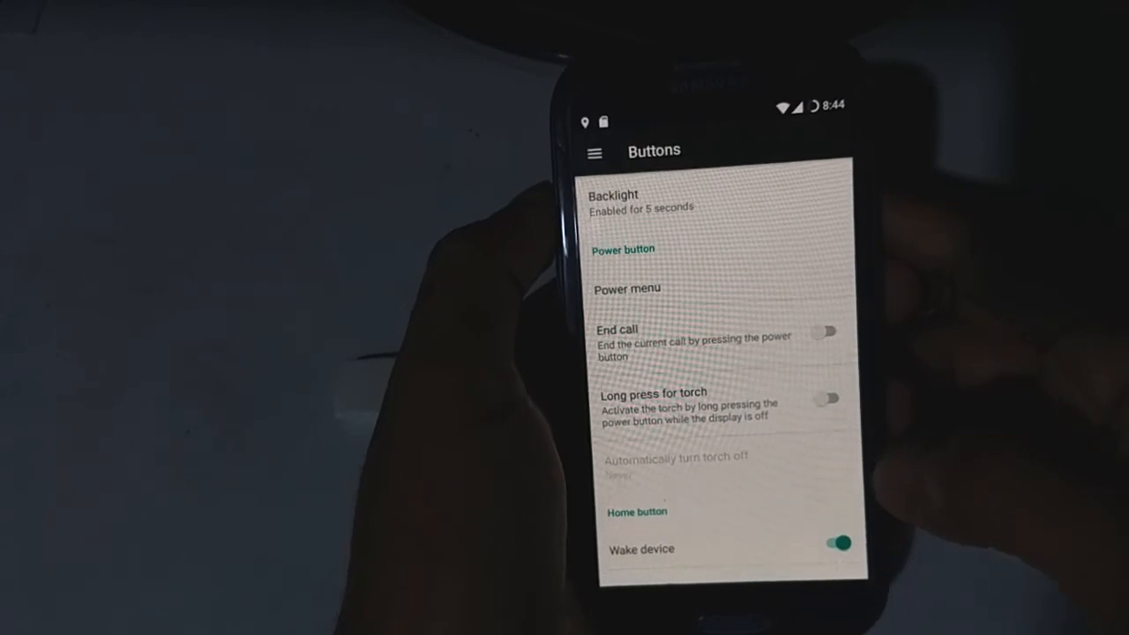
pyautogui.scroll(-3)
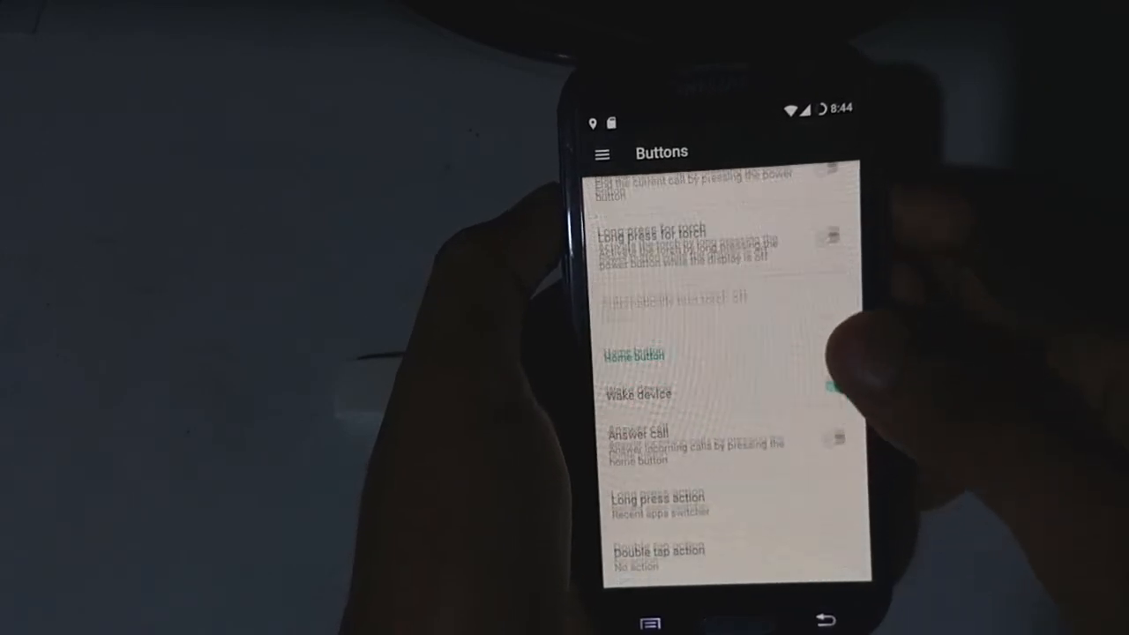
pyautogui.scroll(-3)
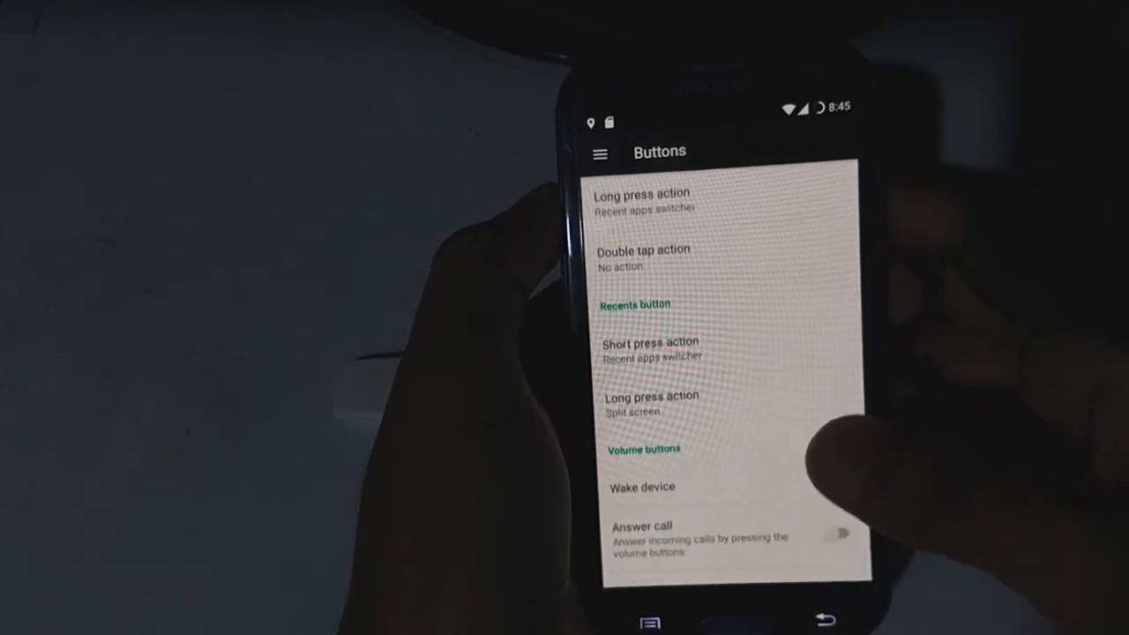
pyautogui.scroll(-3)
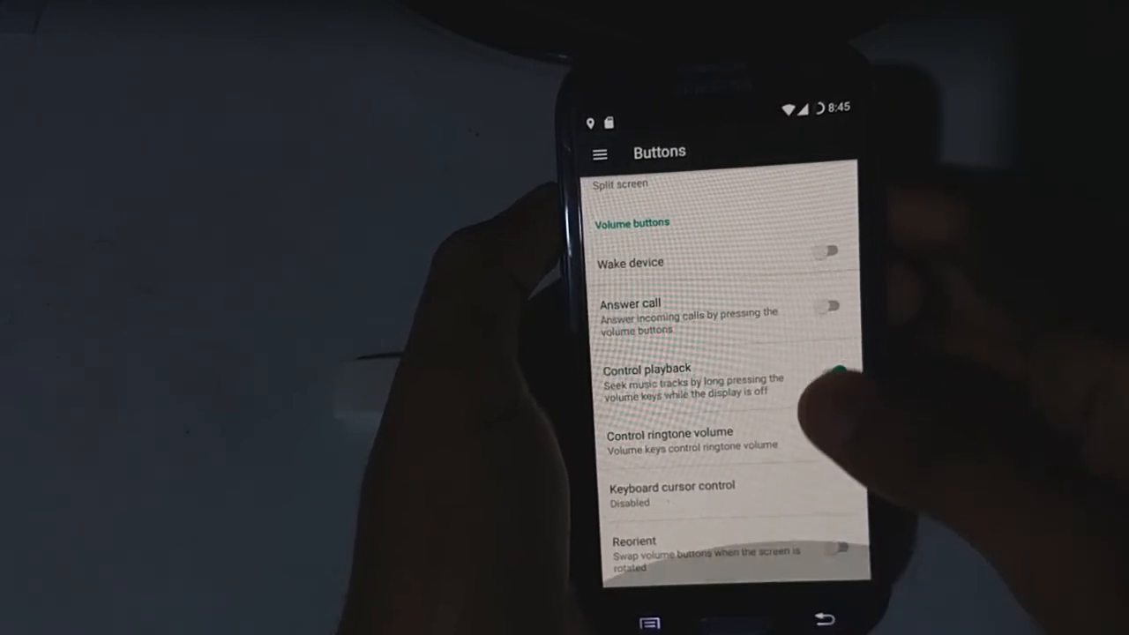
pyautogui.scroll(3)
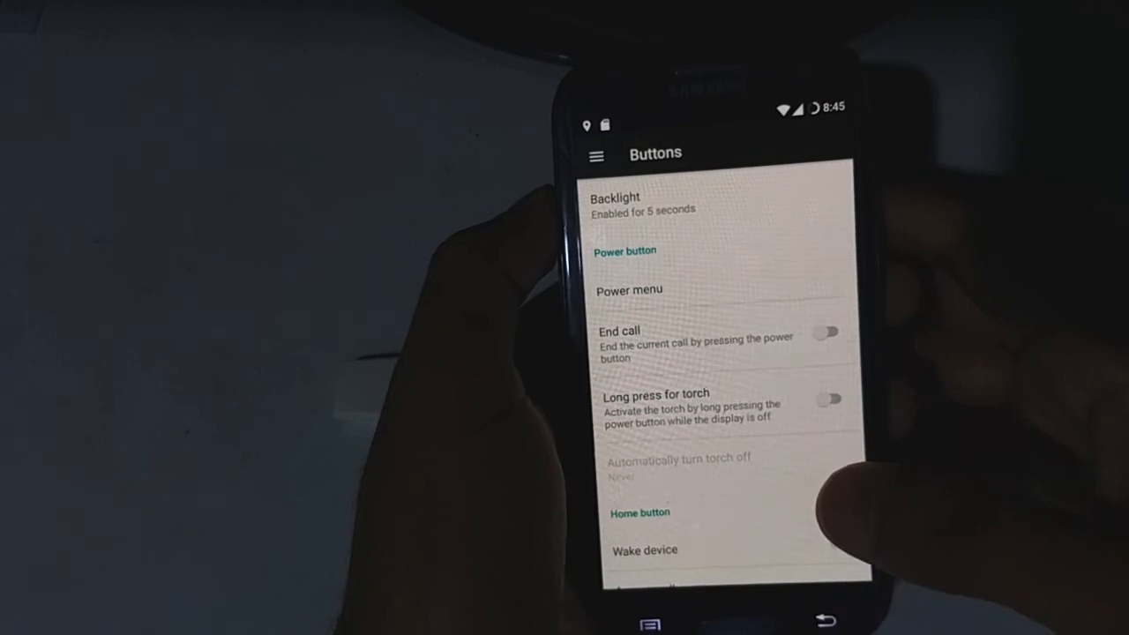